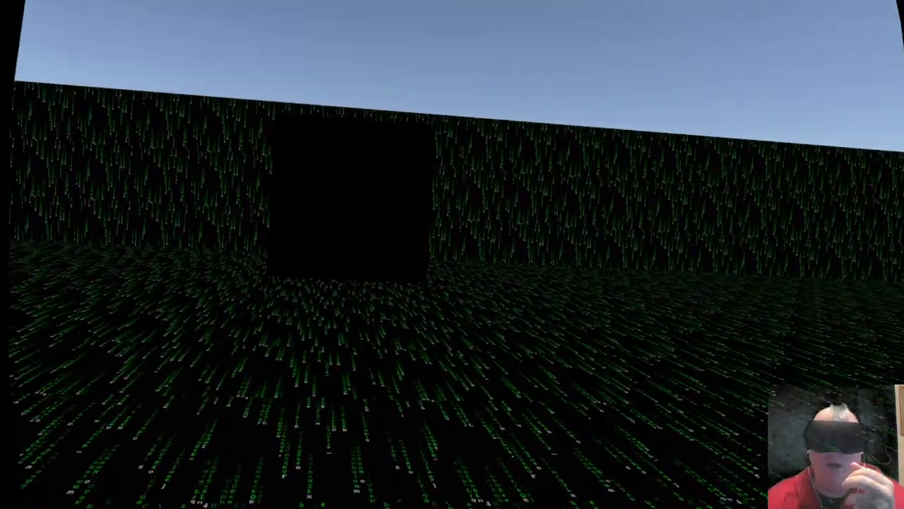
mouse_move(452, 254)
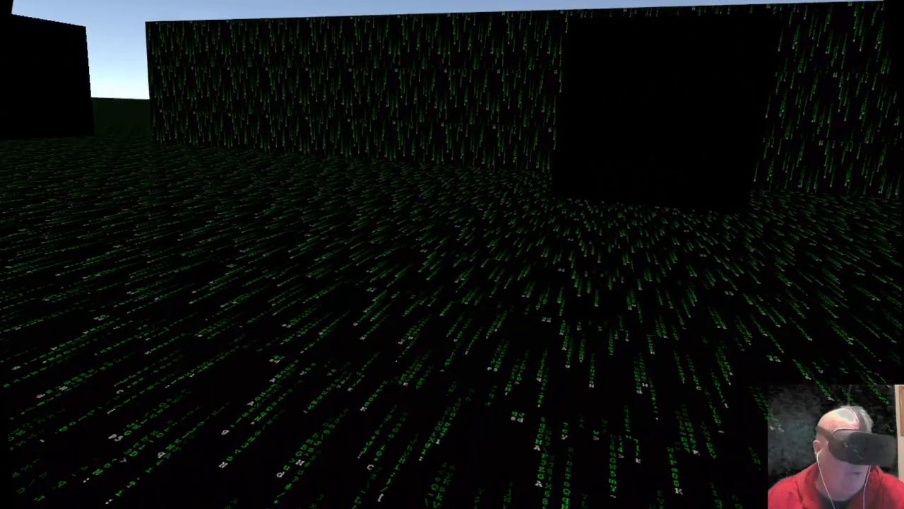
mouse_move(452, 254)
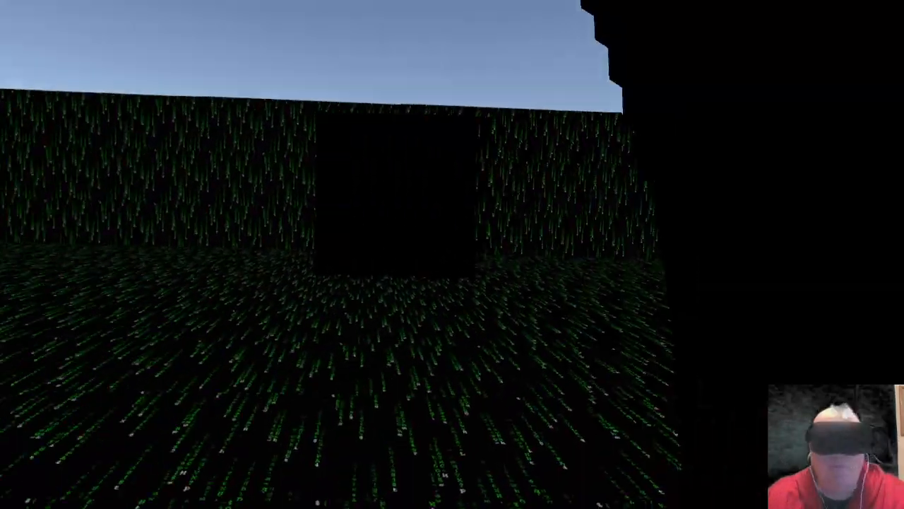
mouse_move(452, 255)
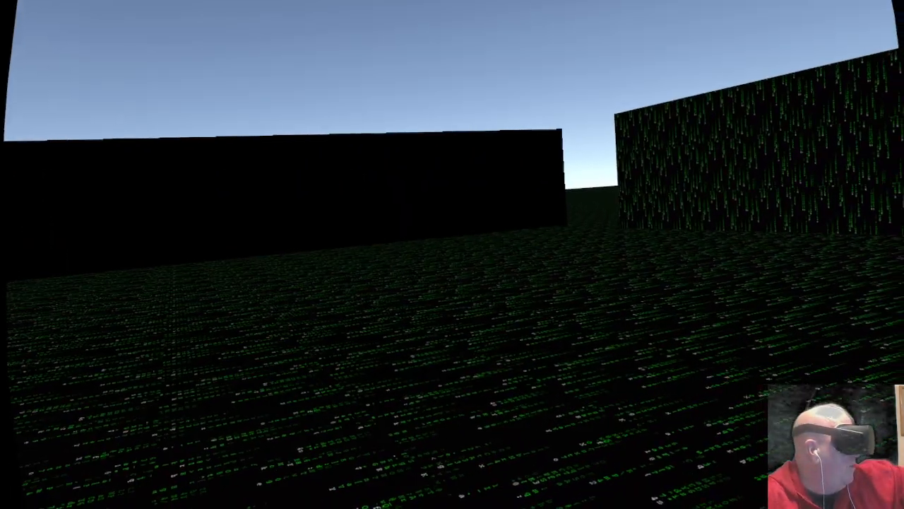
mouse_move(452, 255)
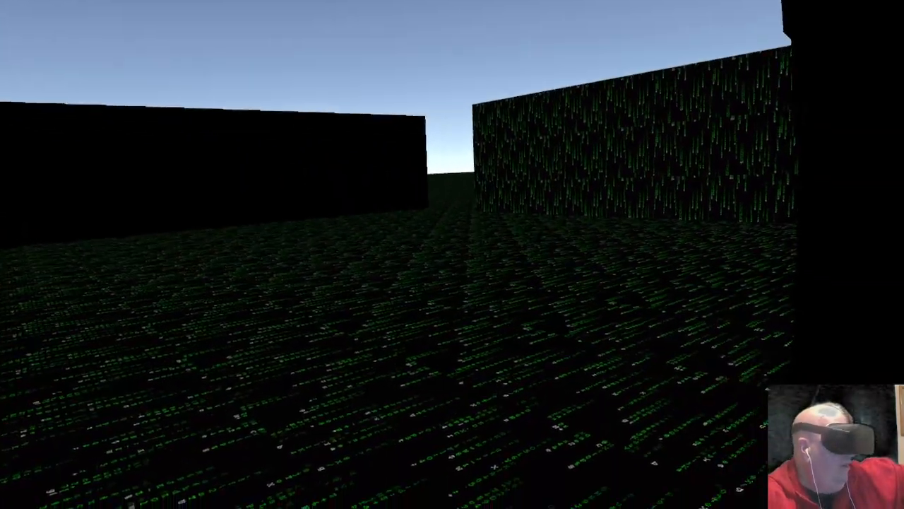